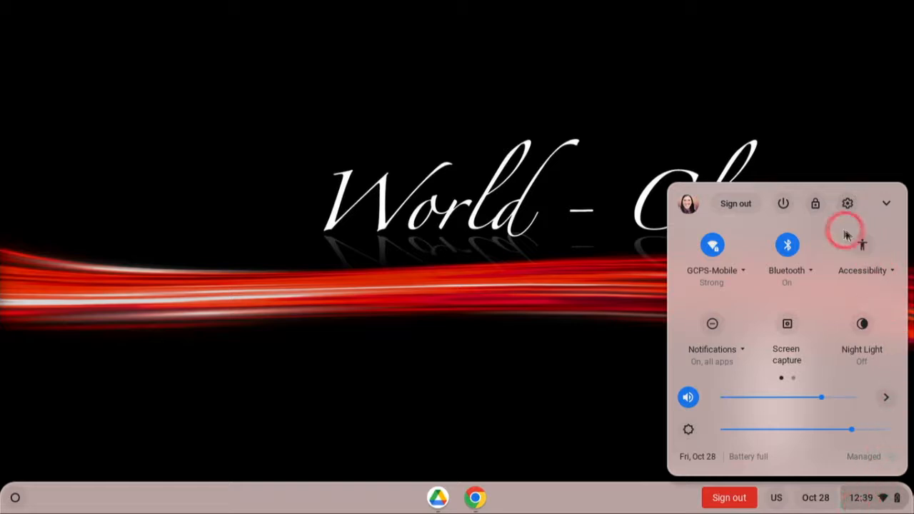
mouse_move(799, 223)
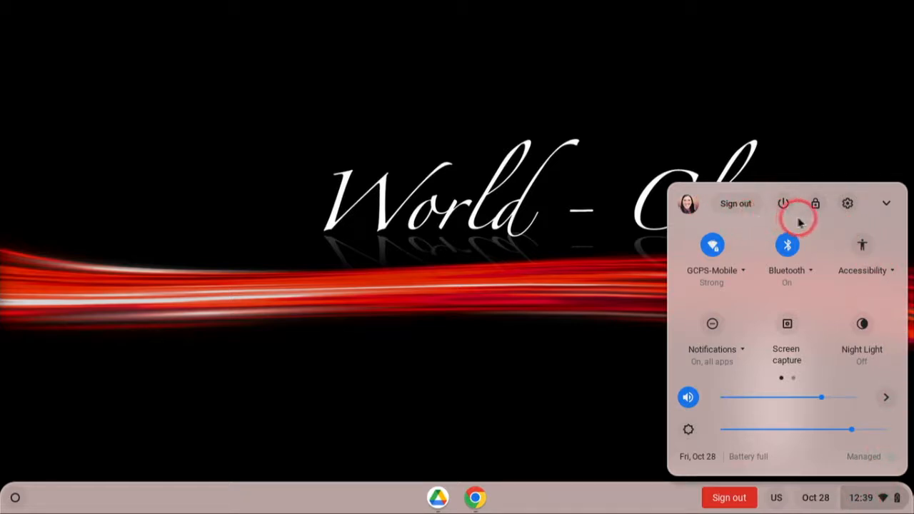
mouse_move(823, 220)
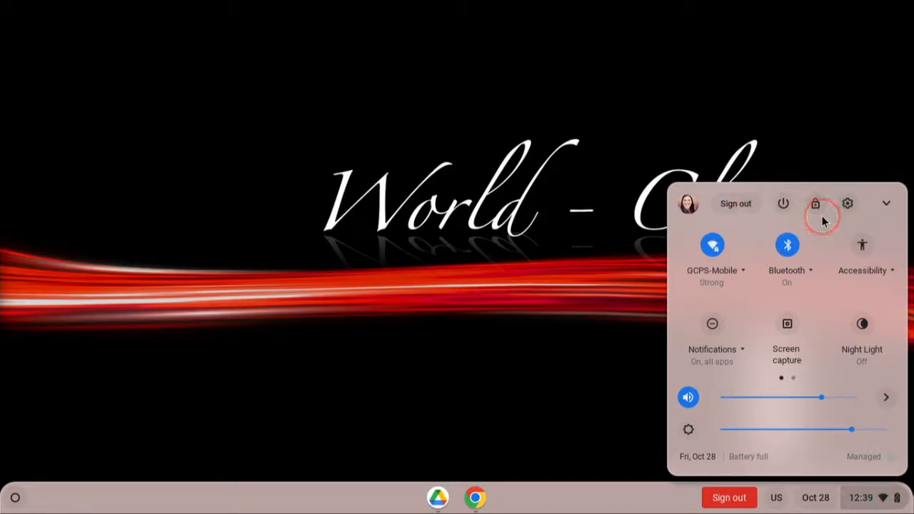
mouse_move(822, 220)
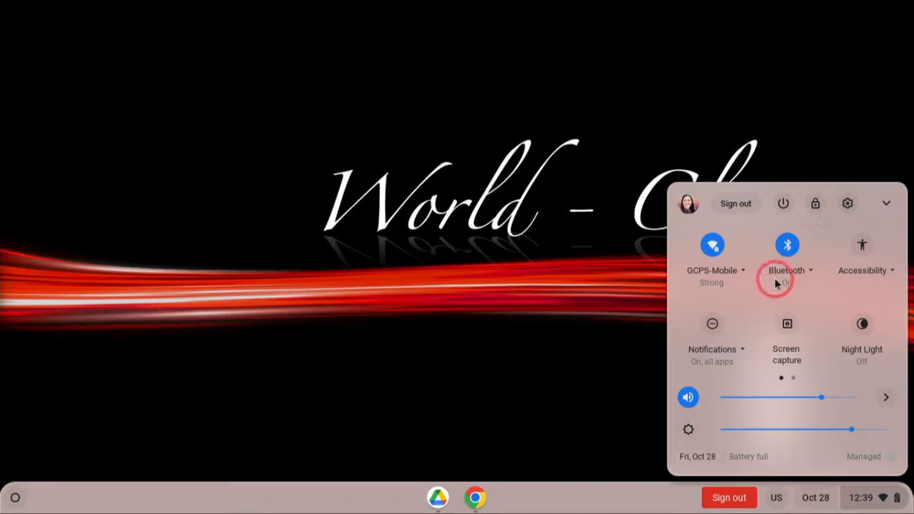
mouse_move(753, 277)
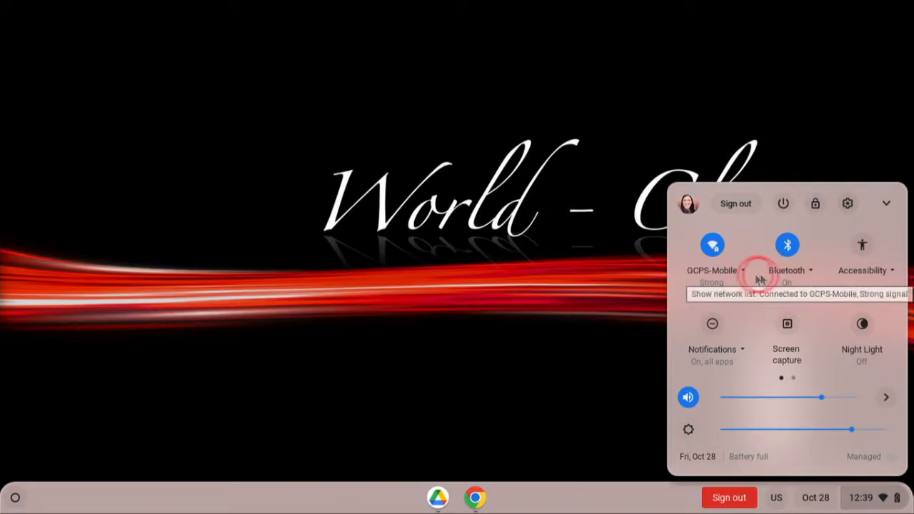
mouse_move(885, 285)
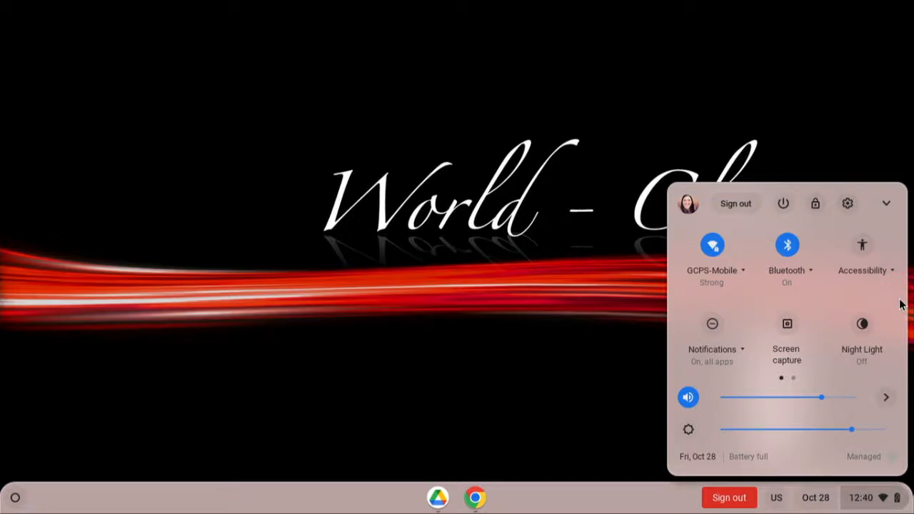
mouse_move(744, 324)
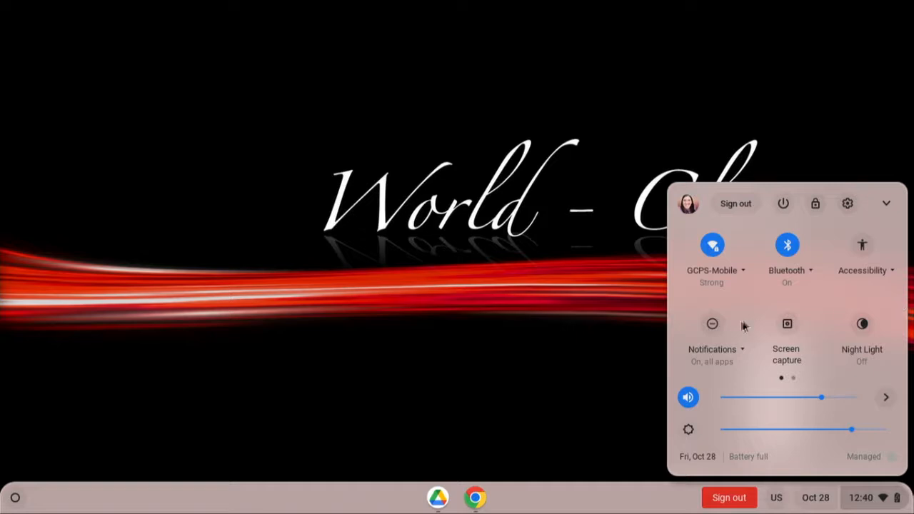
mouse_move(739, 353)
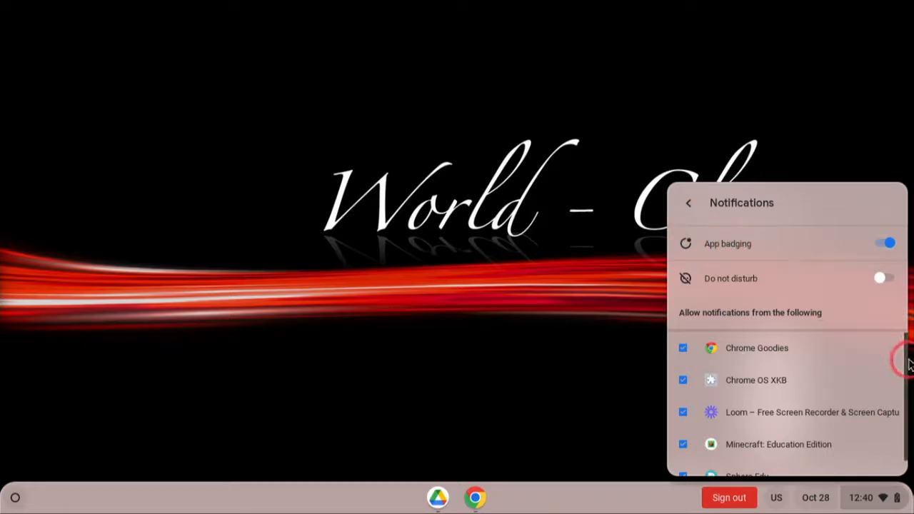
Return to the main quick settings panel, open Settings, and expand Advanced to list Date and time and Languages and inputs.
scroll("down", 3)
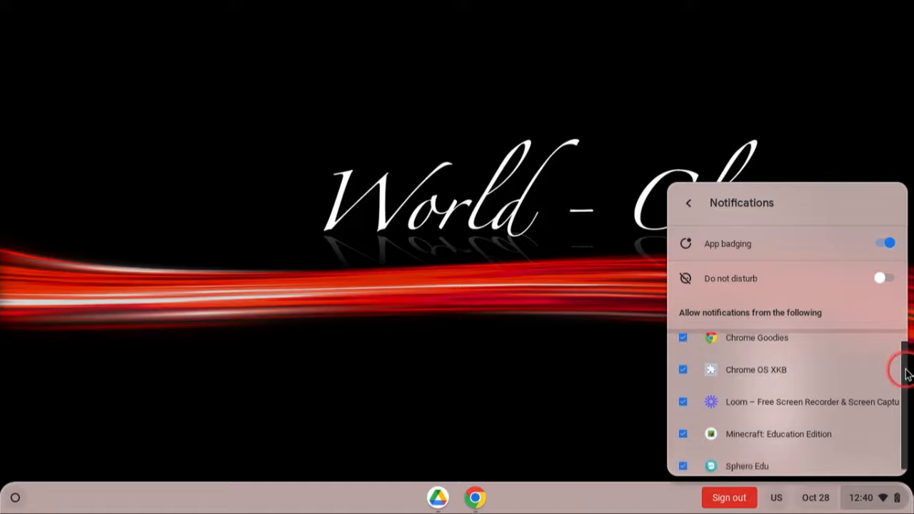
mouse_move(687, 203)
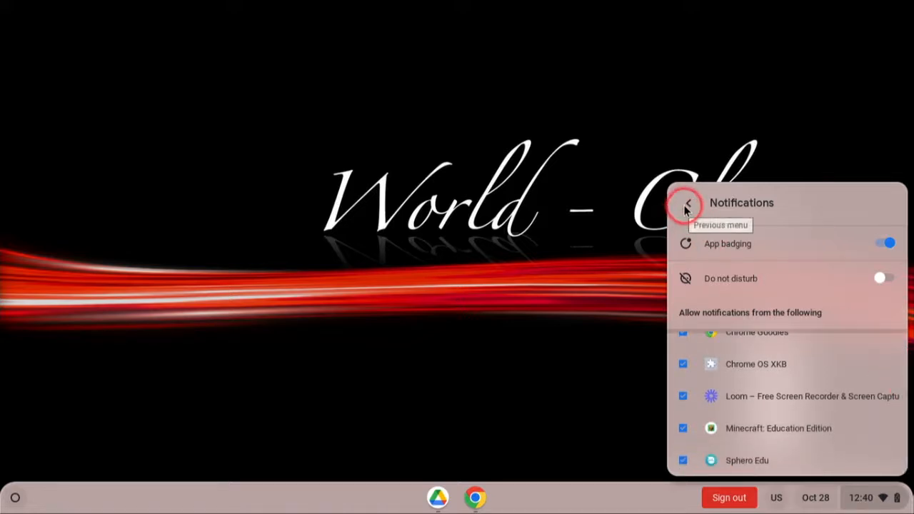
left_click(687, 203)
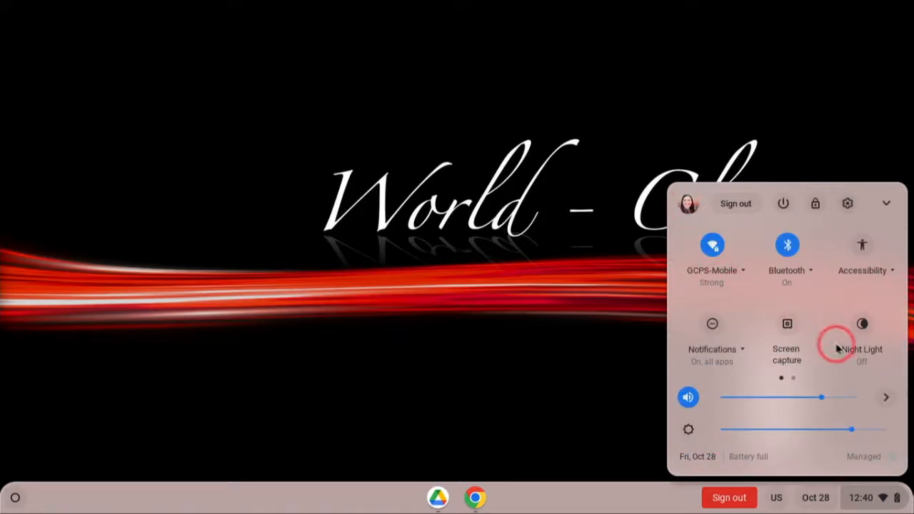
mouse_move(852, 398)
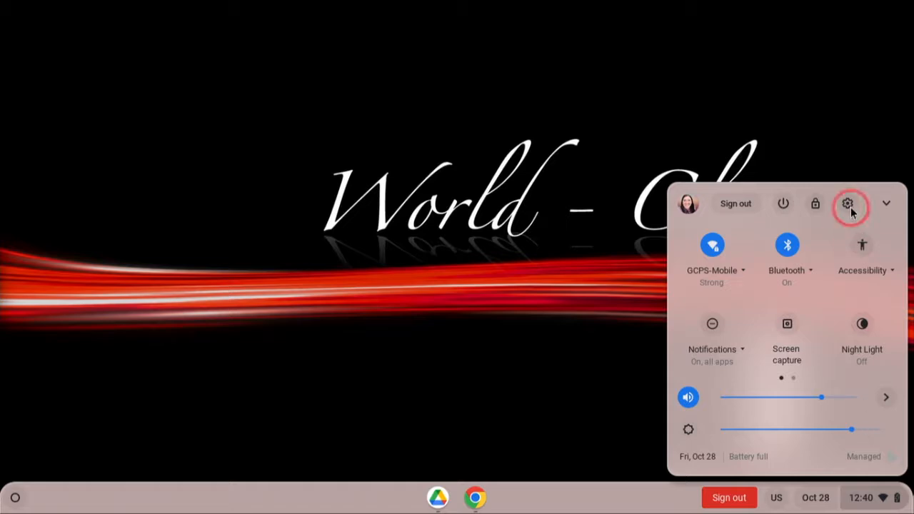
left_click(849, 203)
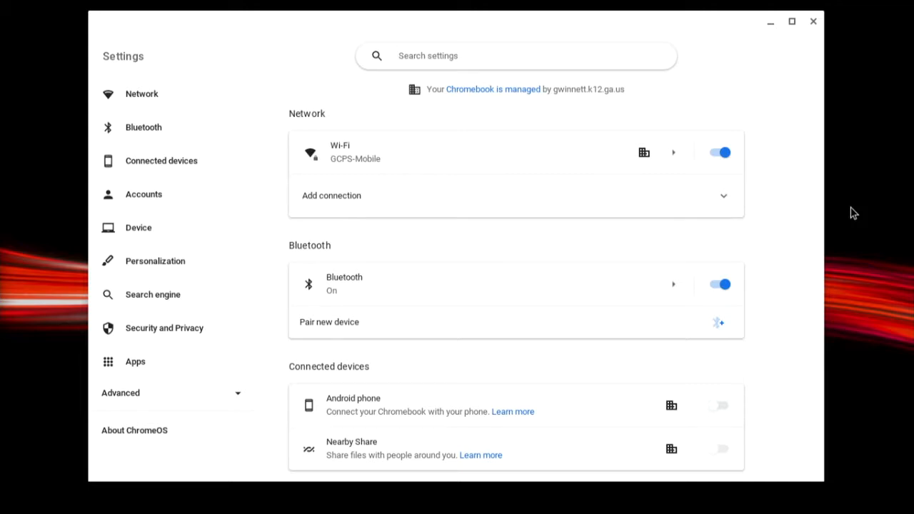
left_click(418, 99)
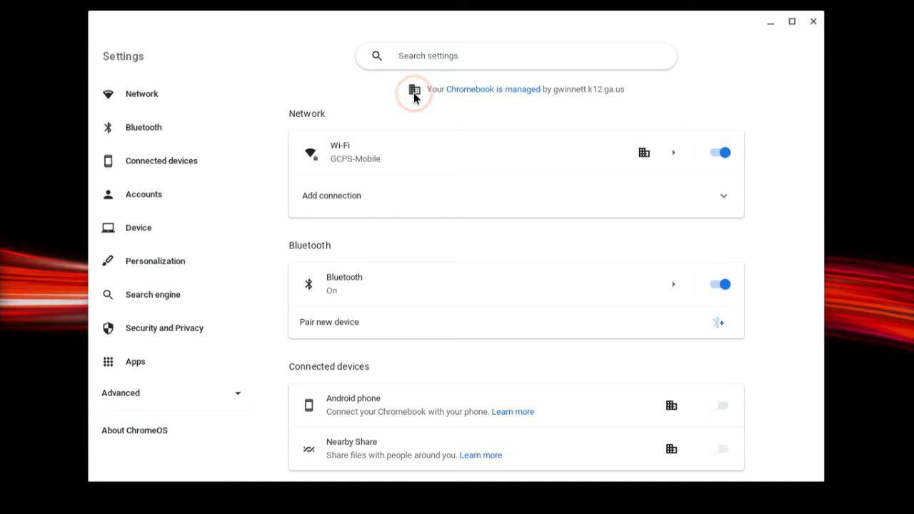
mouse_move(204, 390)
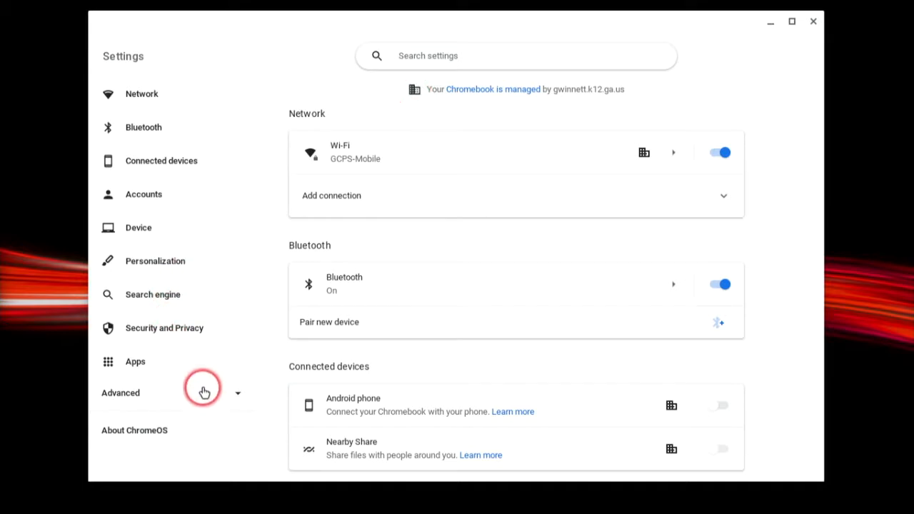
left_click(204, 391)
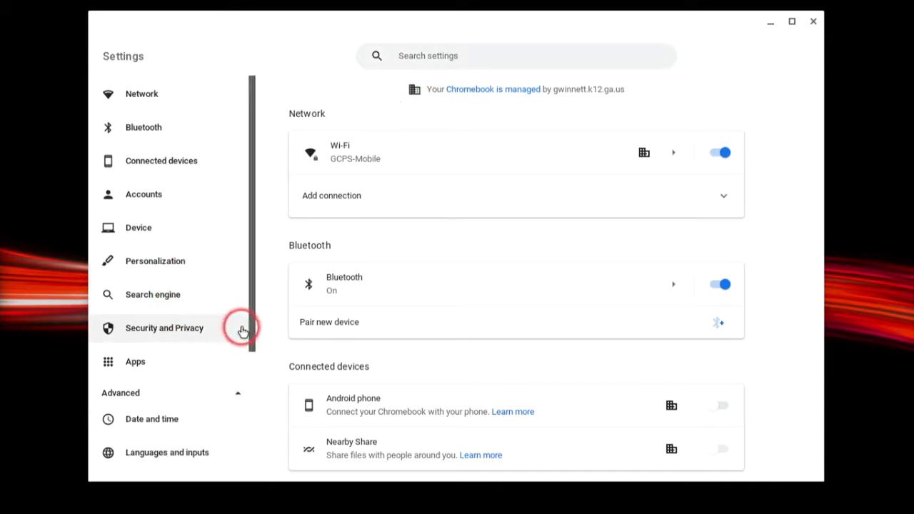